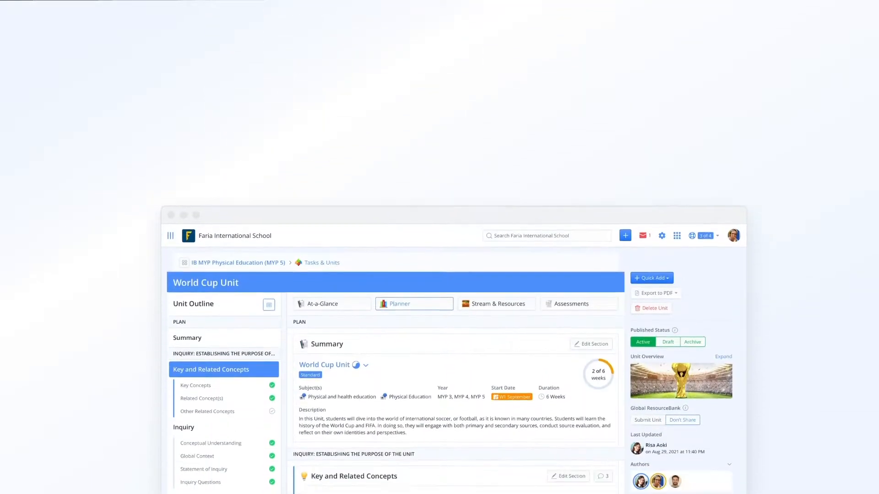
# Scroll the teacher dashboard to reveal the two-week calendar of lessons, deadlines and events
pyautogui.scroll(-3)
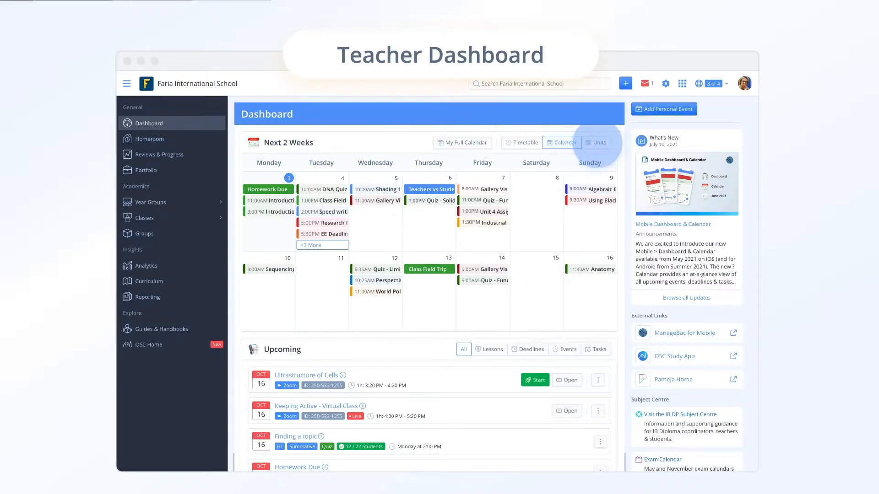
# Preview the Cell Biology unit on the Units calendar, then show the weekly Timetable view
pyautogui.click(597, 142)
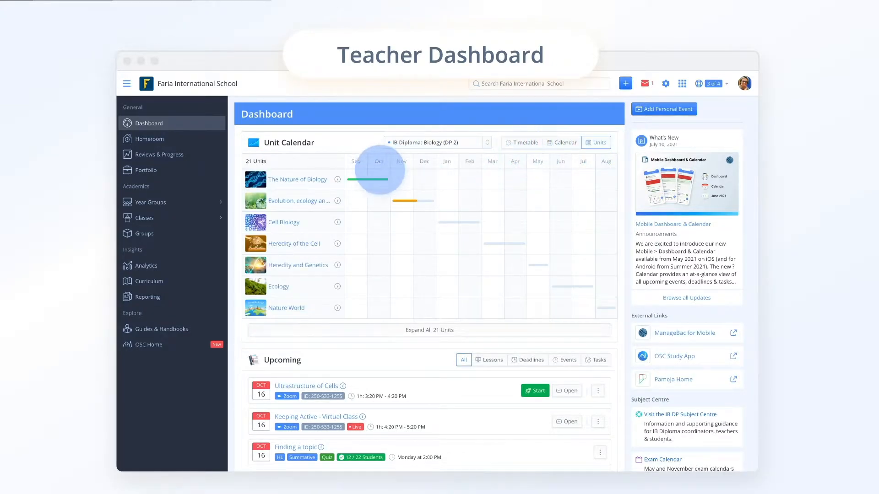
pyautogui.moveTo(323, 177)
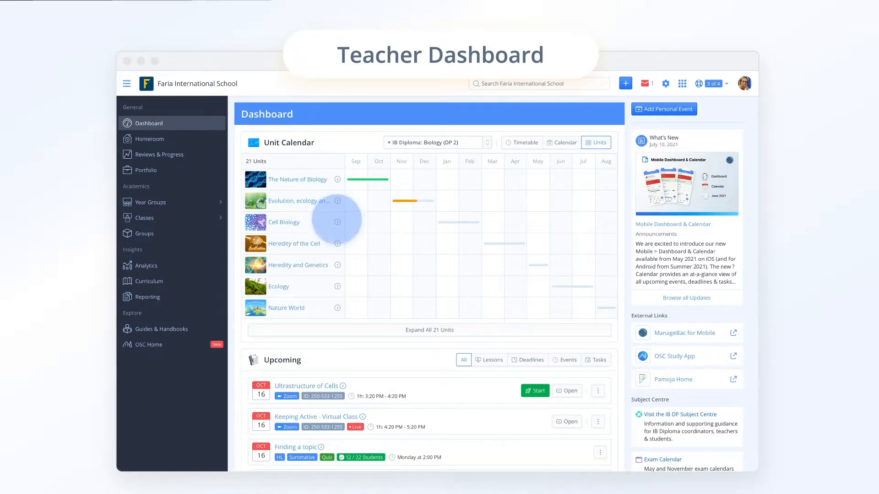
pyautogui.click(284, 221)
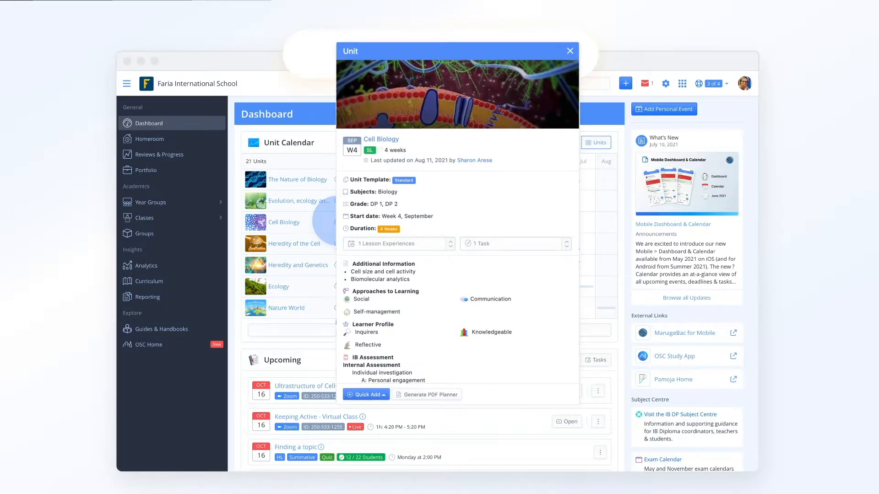
pyautogui.click(570, 50)
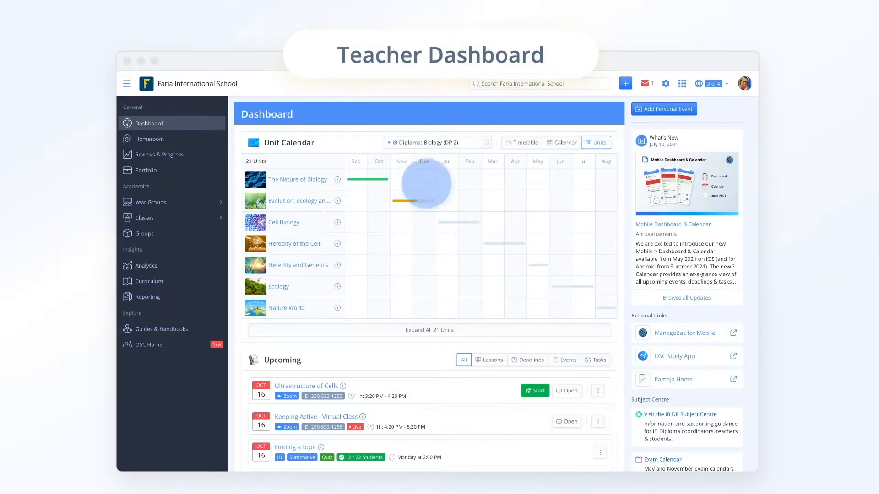
pyautogui.click(522, 142)
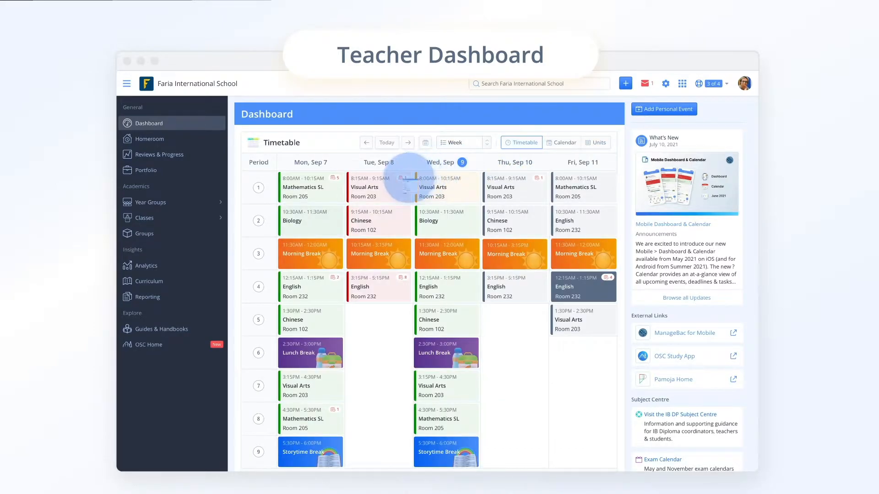
pyautogui.click(369, 187)
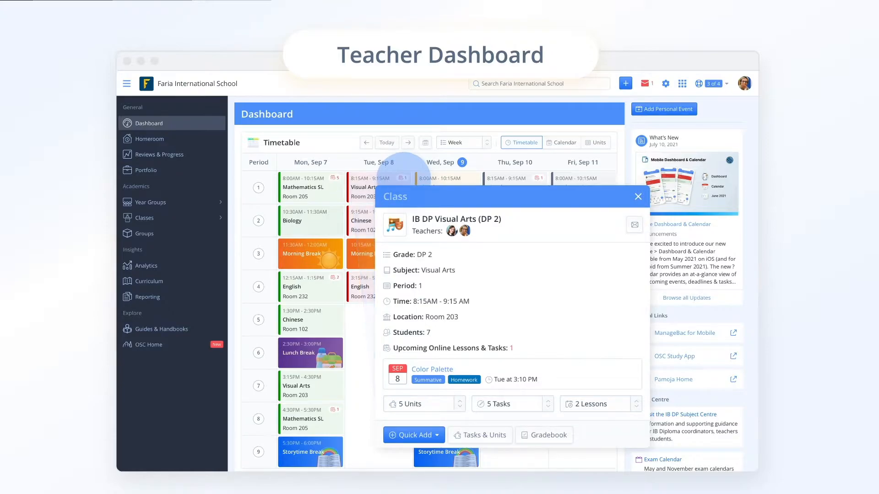
pyautogui.click(637, 196)
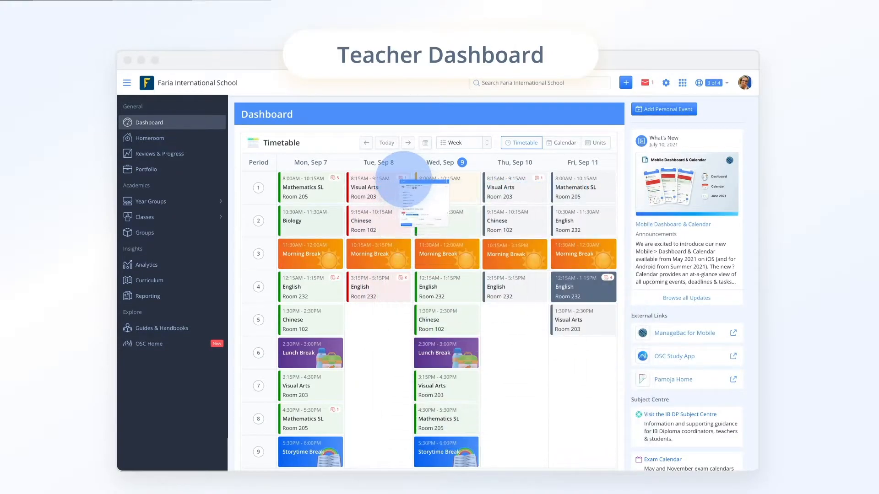
# Filter the Upcoming panel to Lessons only, leaving the two online classes listed
pyautogui.scroll(-3)
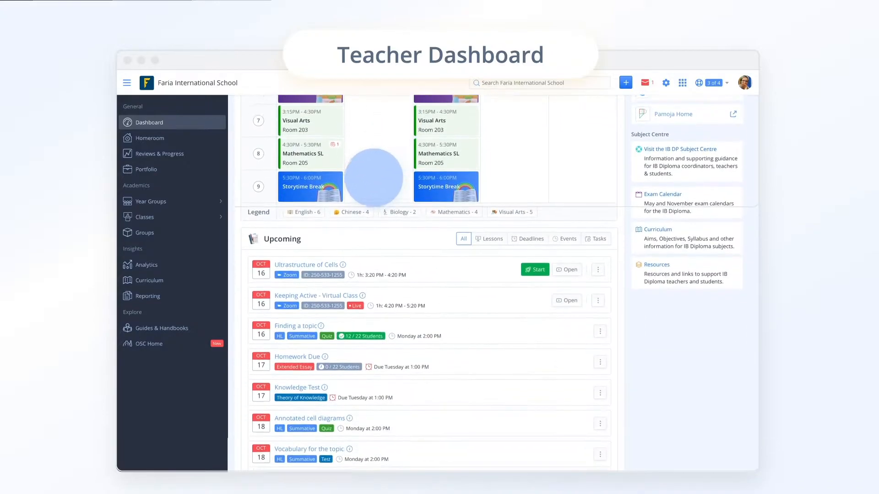
pyautogui.scroll(-3)
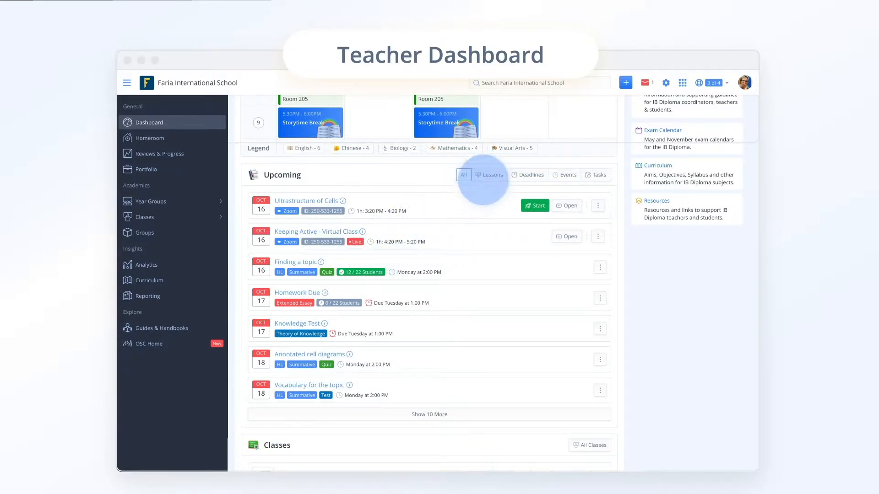
pyautogui.click(489, 174)
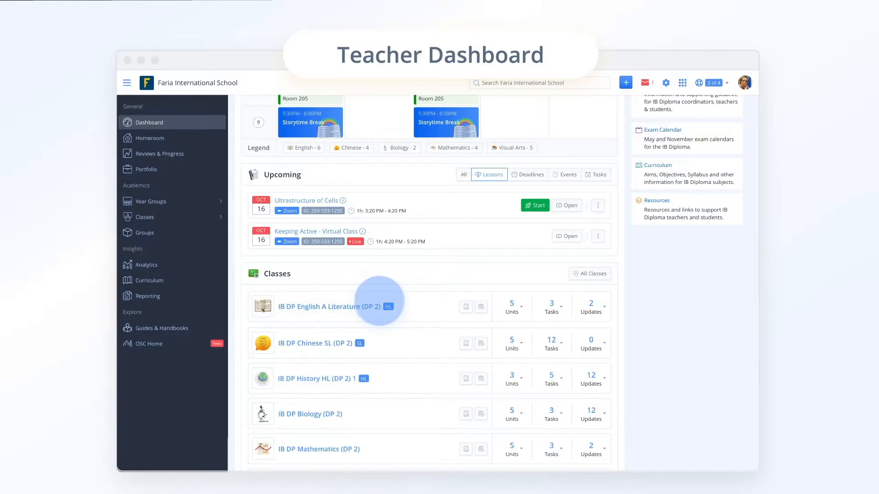
pyautogui.moveTo(463, 302)
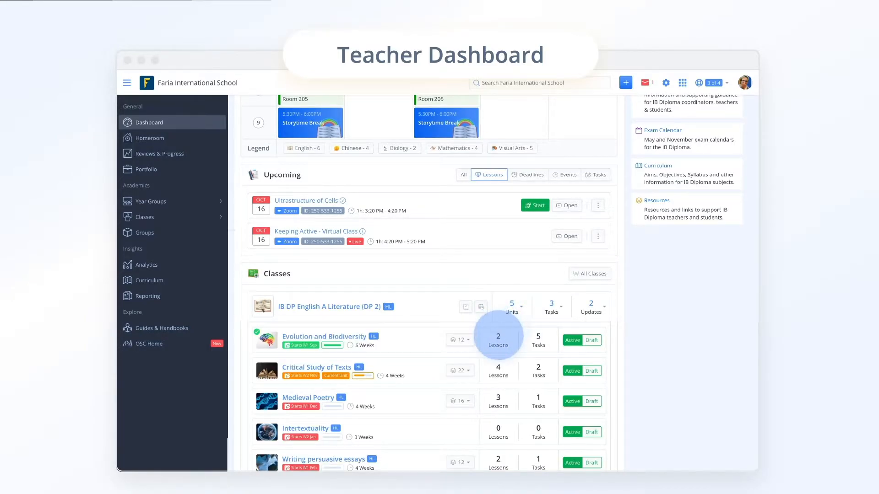
pyautogui.moveTo(538, 340)
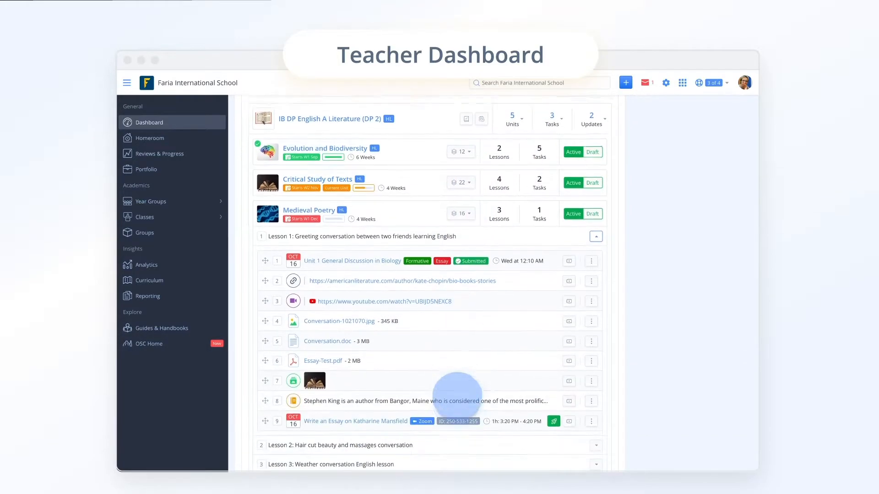
# Show the English literature class's tasks from its Tasks count
pyautogui.scroll(-3)
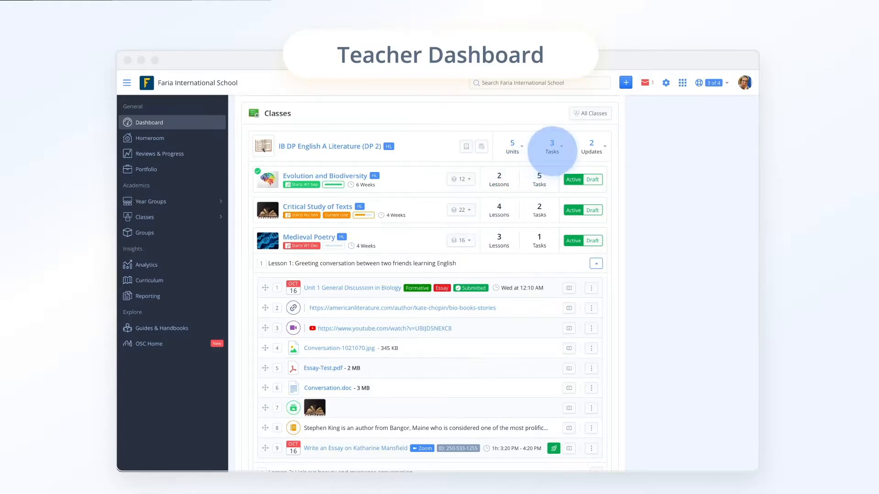
pyautogui.click(552, 147)
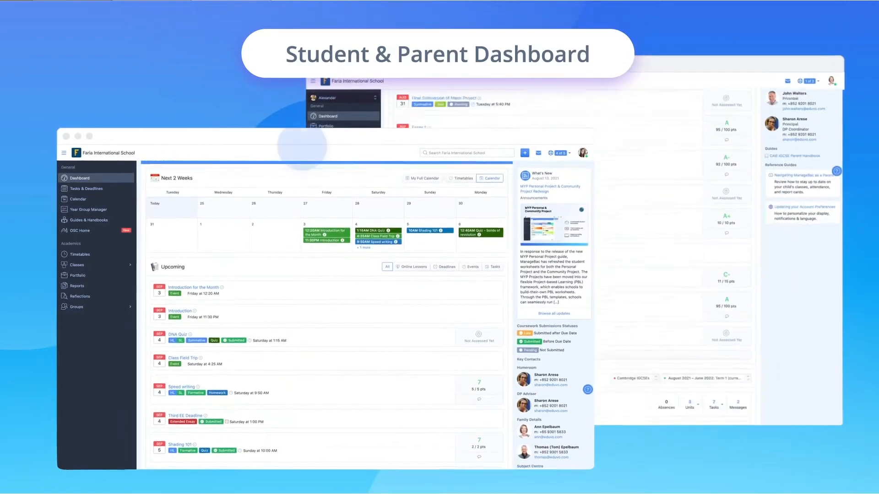
# Scroll the student dashboard through its calendar and Upcoming assignments list
pyautogui.scroll(-3)
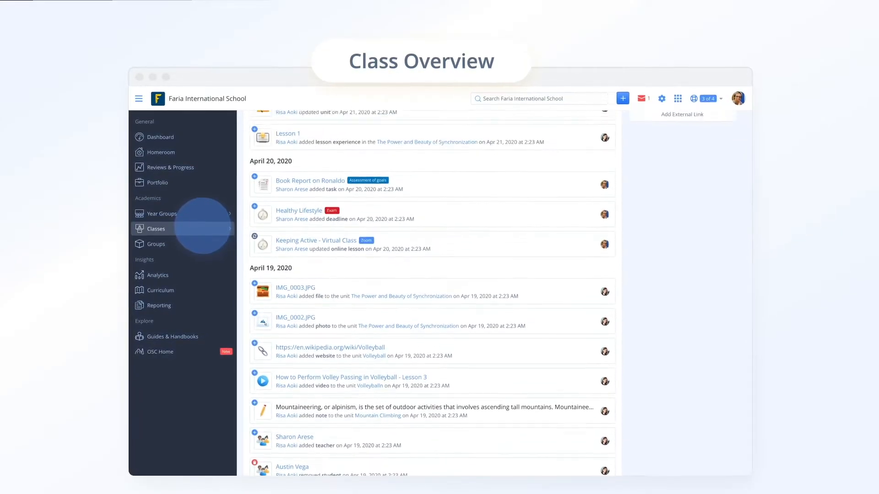
# Open the IB MYP Physical Education (MYP 5) class overview and review its Latest Activity feed
pyautogui.click(156, 228)
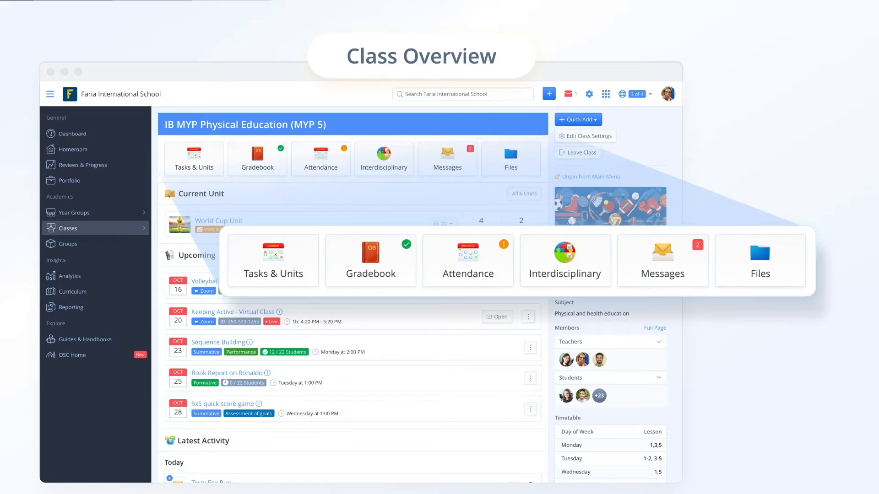
pyautogui.moveTo(479, 268)
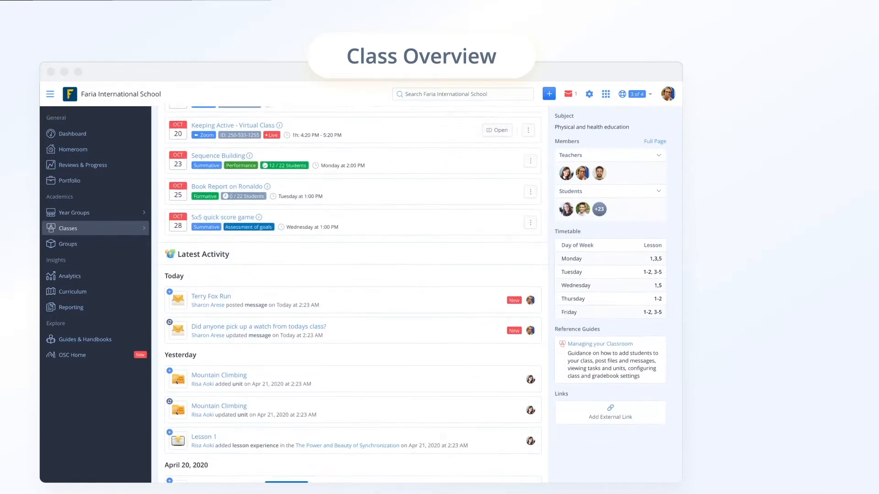
pyautogui.scroll(-3)
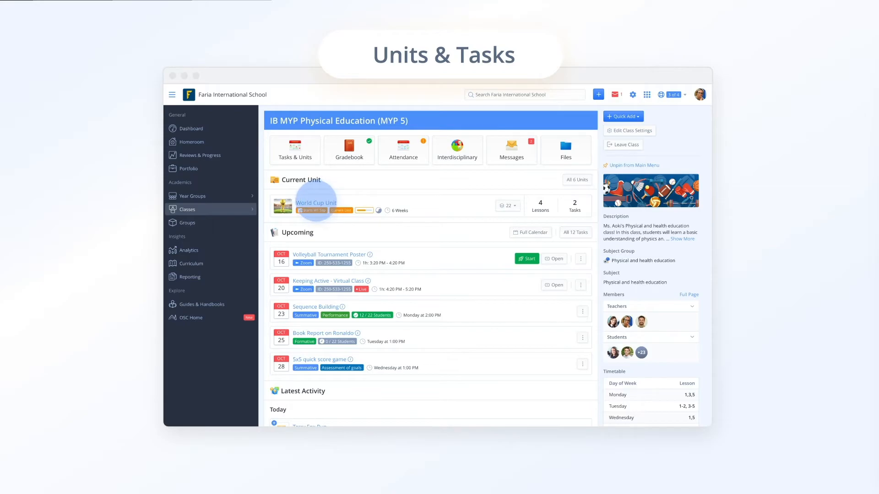
# Open the class's full Units list and then the World Cup Unit planner
pyautogui.click(316, 202)
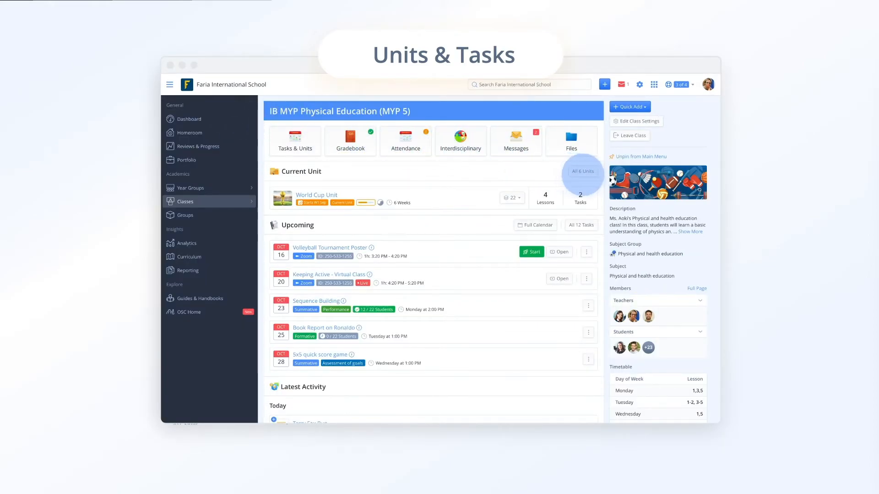
pyautogui.click(294, 141)
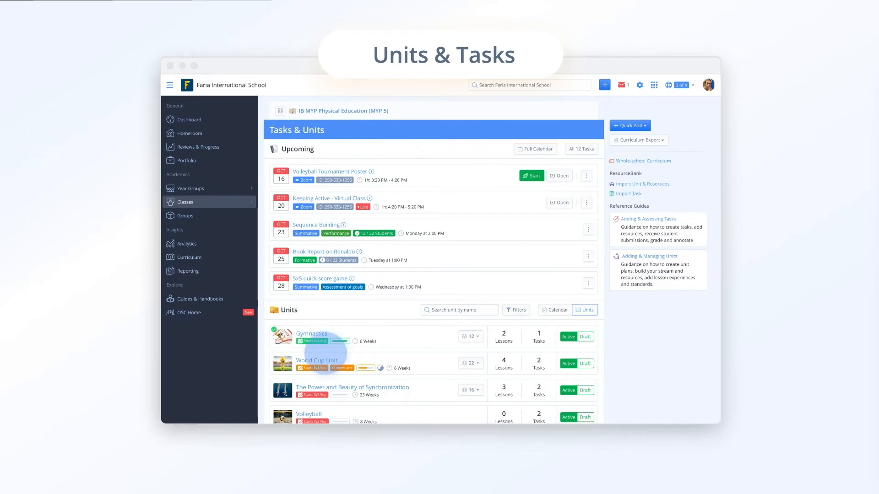
pyautogui.click(316, 361)
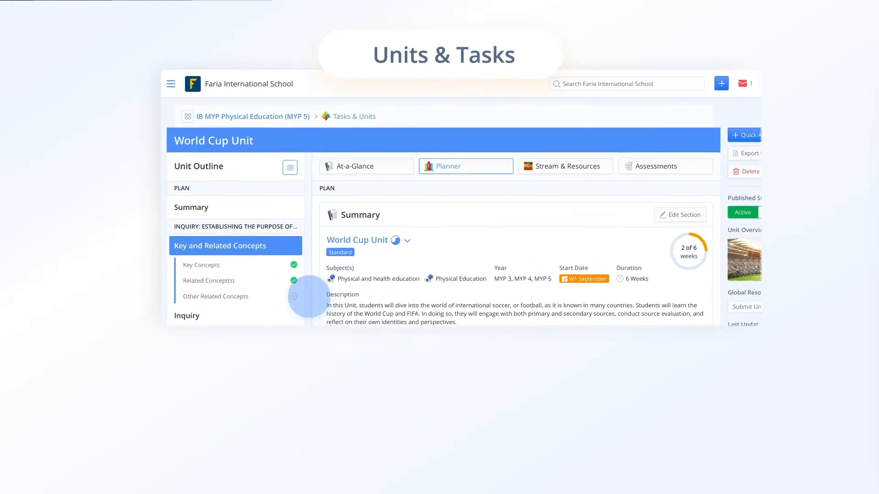